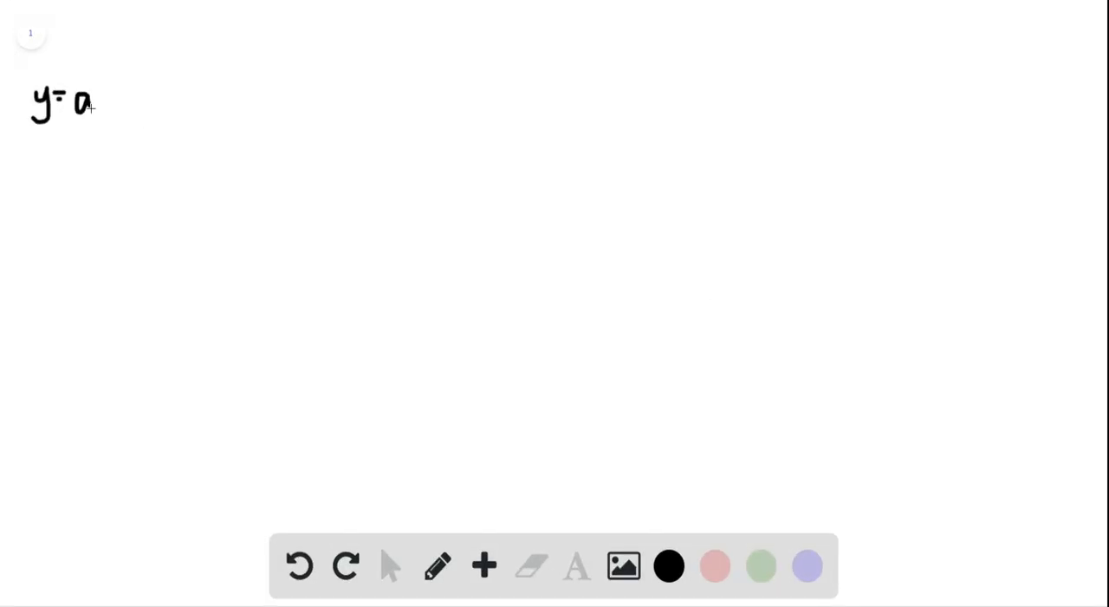
# Step: Handwrite the parabola equation y = ax² + bx + c at the top left
pyautogui.moveTo(91, 104); pyautogui.dragTo(117, 87)
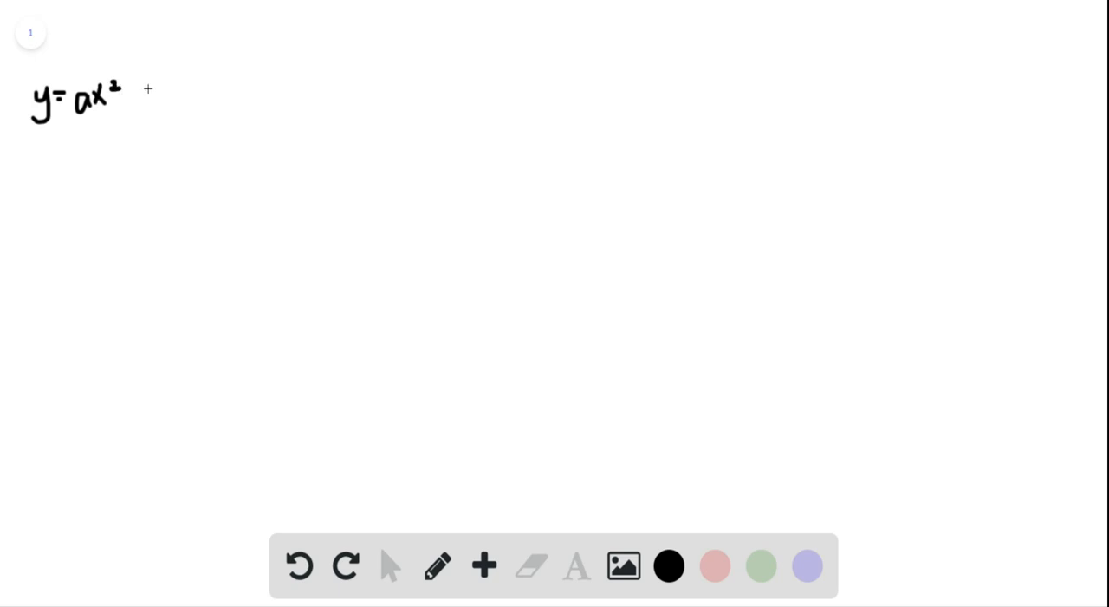
pyautogui.moveTo(143, 104); pyautogui.dragTo(182, 117)
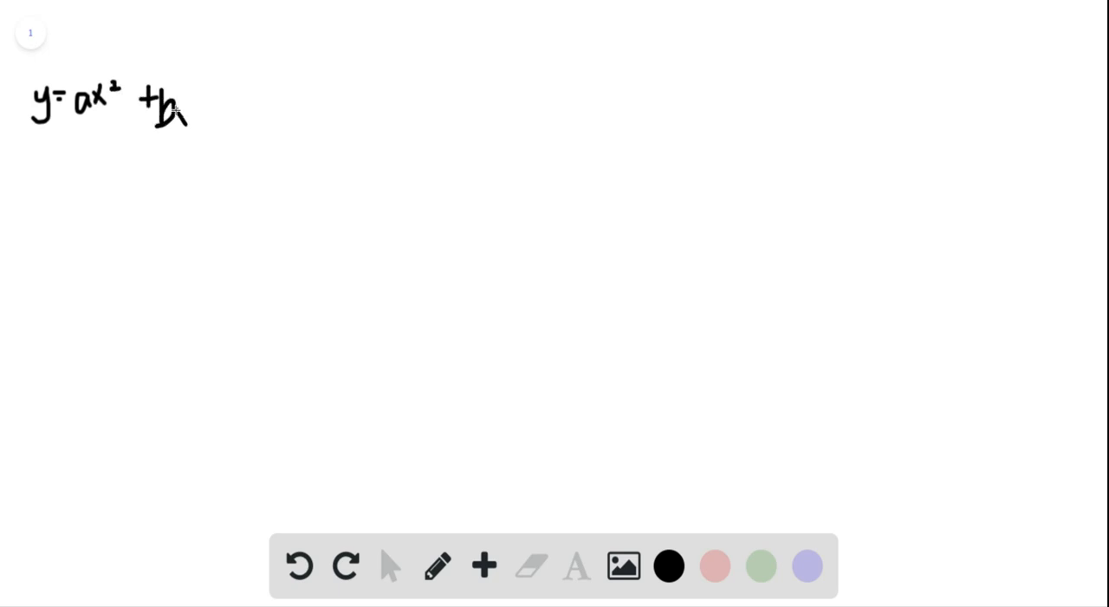
pyautogui.moveTo(169, 112); pyautogui.dragTo(233, 108)
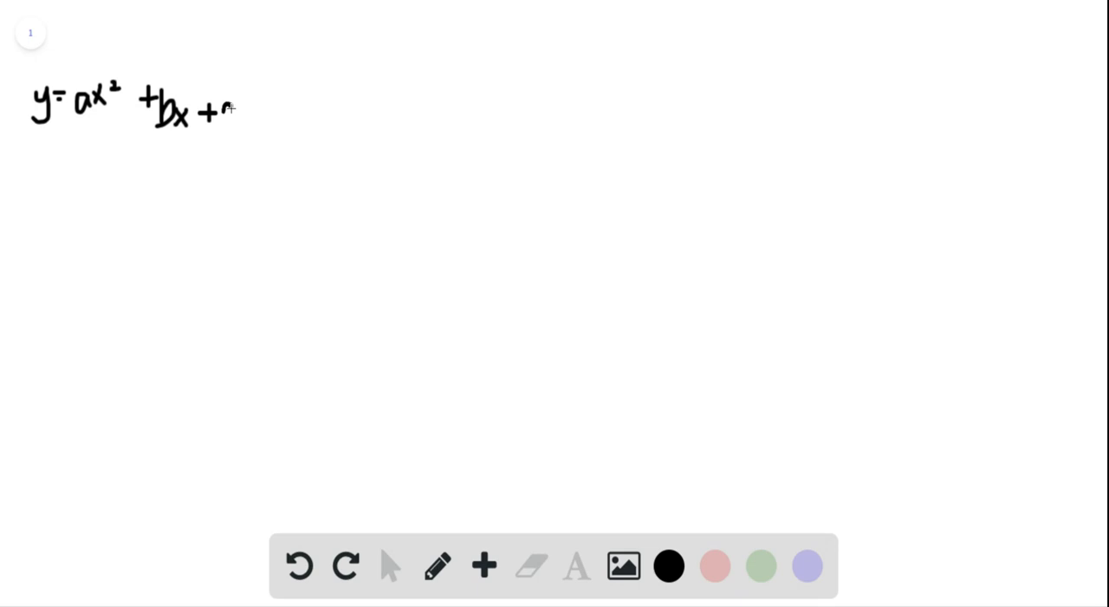
# Step: Write the derivative y' = 2ax + b below the parabola equation
pyautogui.moveTo(39, 160); pyautogui.dragTo(61, 182)
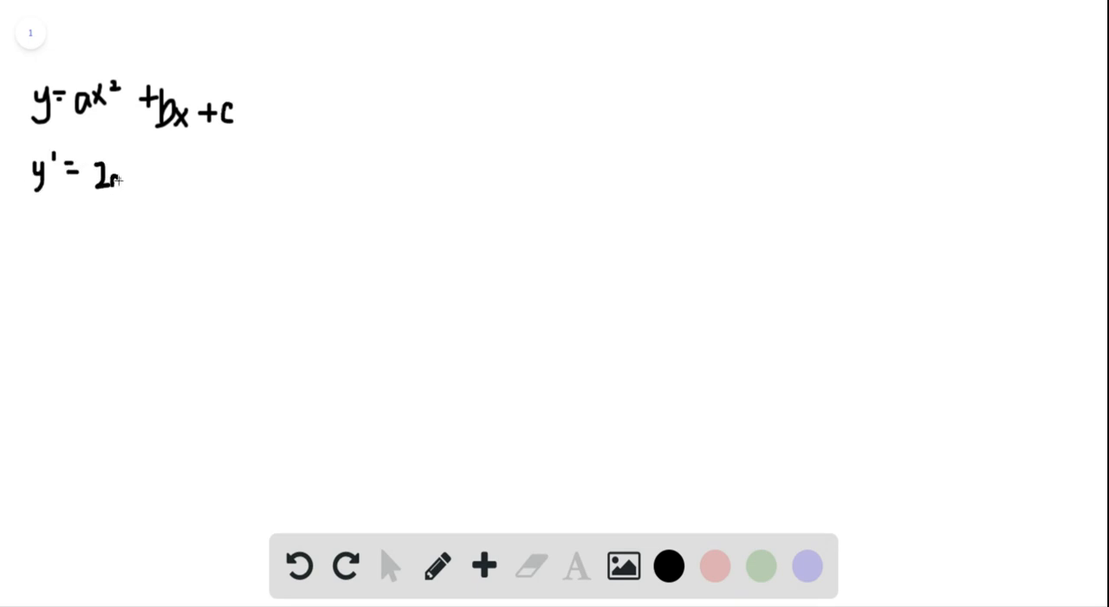
pyautogui.write('ax+b')
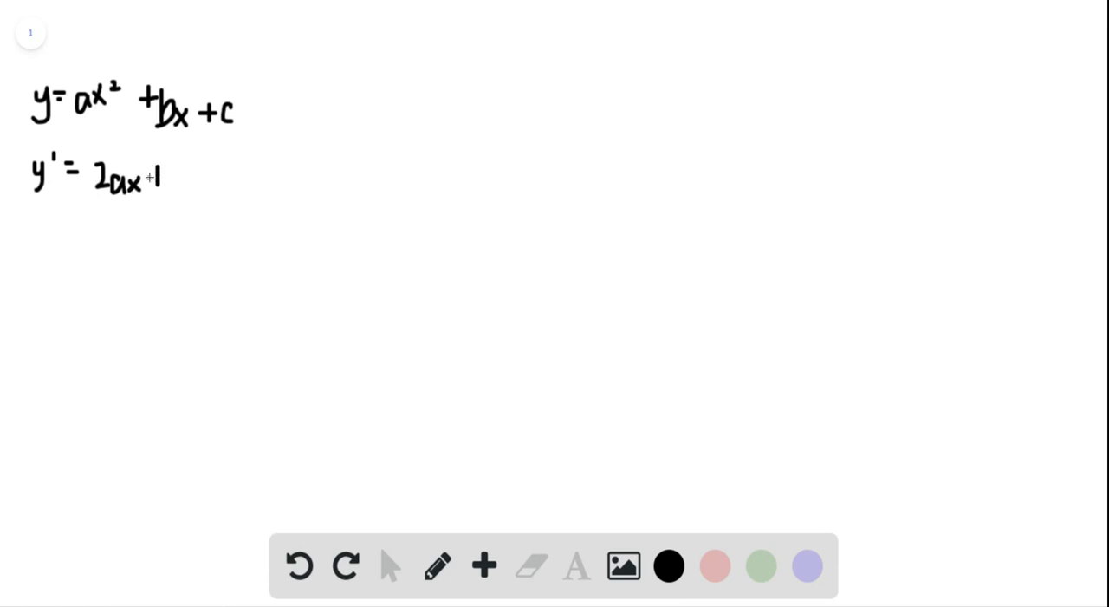
pyautogui.moveTo(161, 173); pyautogui.dragTo(186, 164)
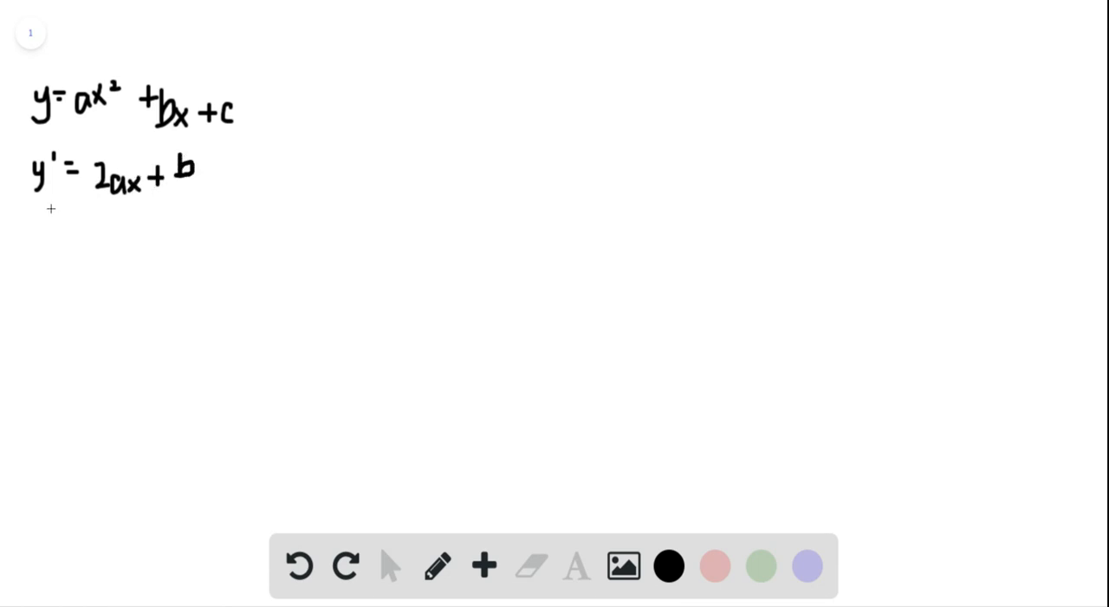
pyautogui.moveTo(39, 213); pyautogui.dragTo(56, 238)
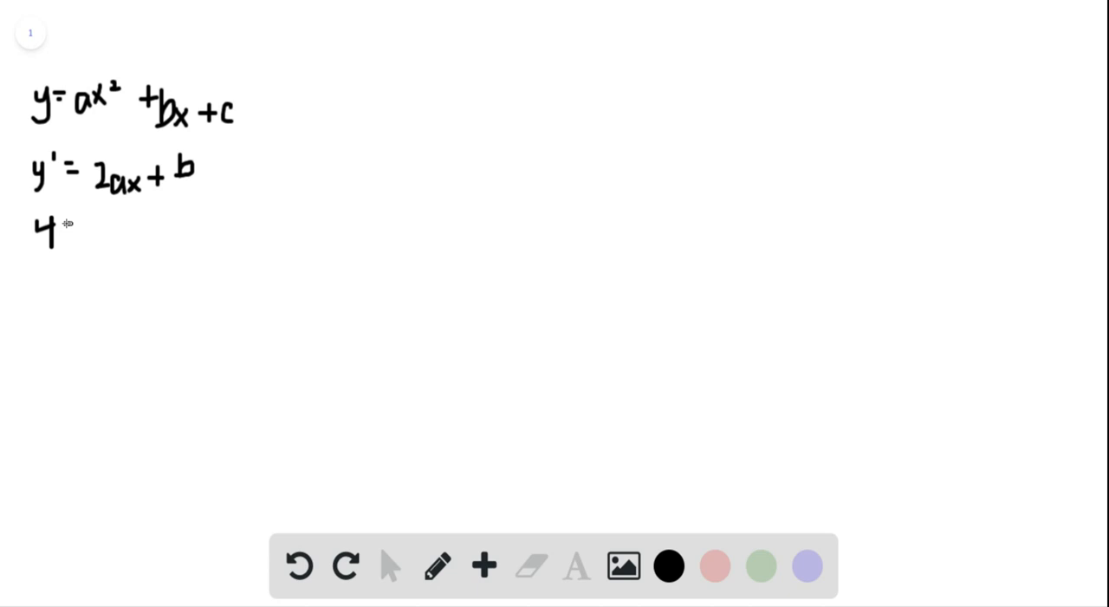
# Step: Write the slope equations 4 = 2a(1) + b and -8 = 2a(-1) + b
pyautogui.write('=2a(1)+b')
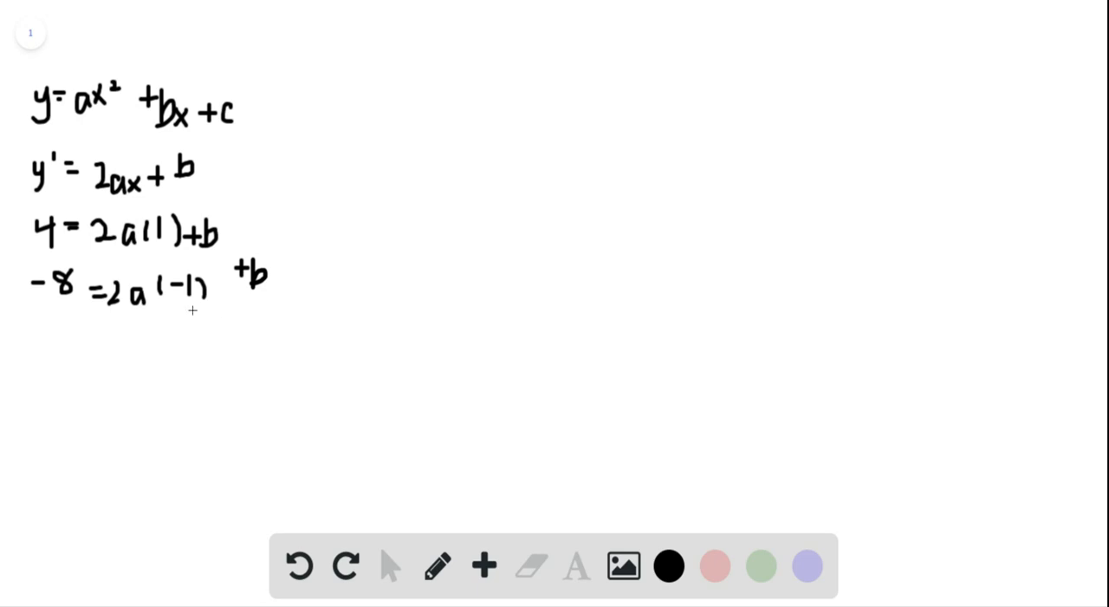
pyautogui.moveTo(79, 335)
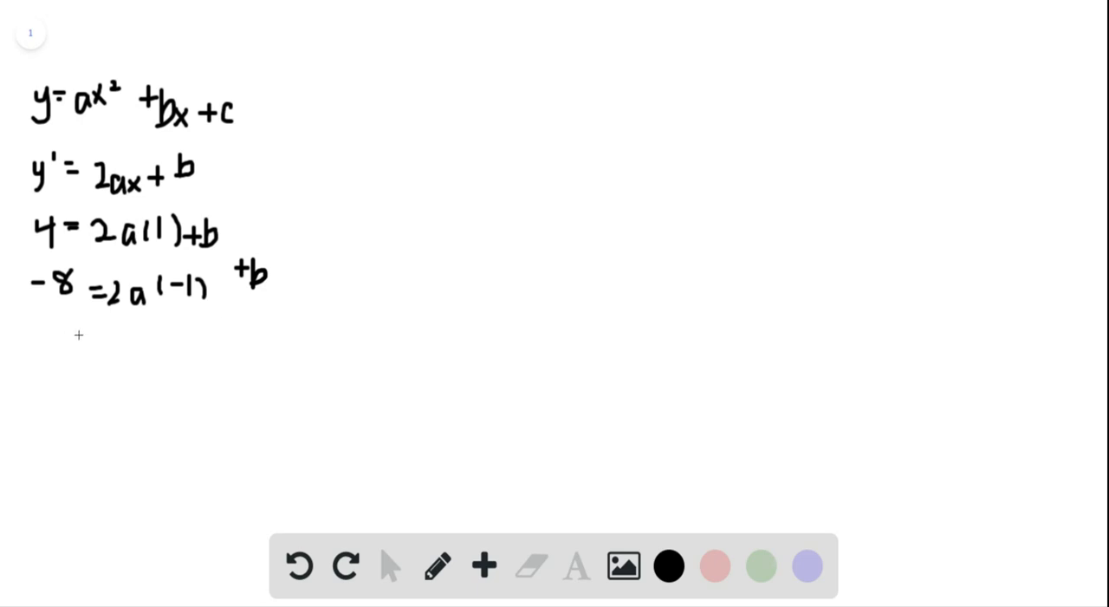
# Step: Write b = -2 and a = 3, with the point (2, 15) beneath
pyautogui.write('b = -2')
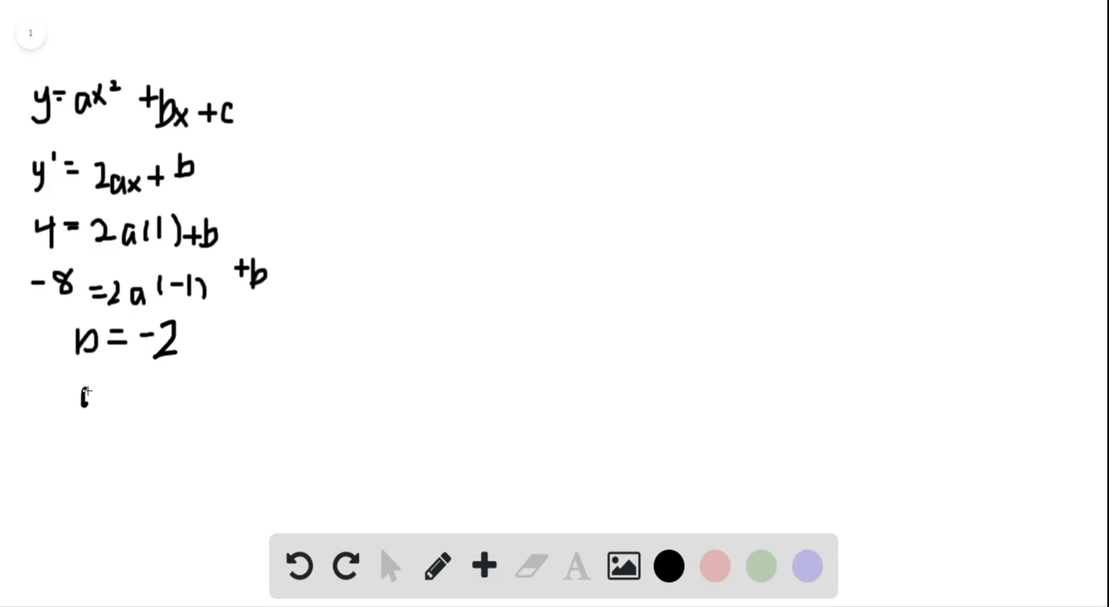
pyautogui.write('a=3')
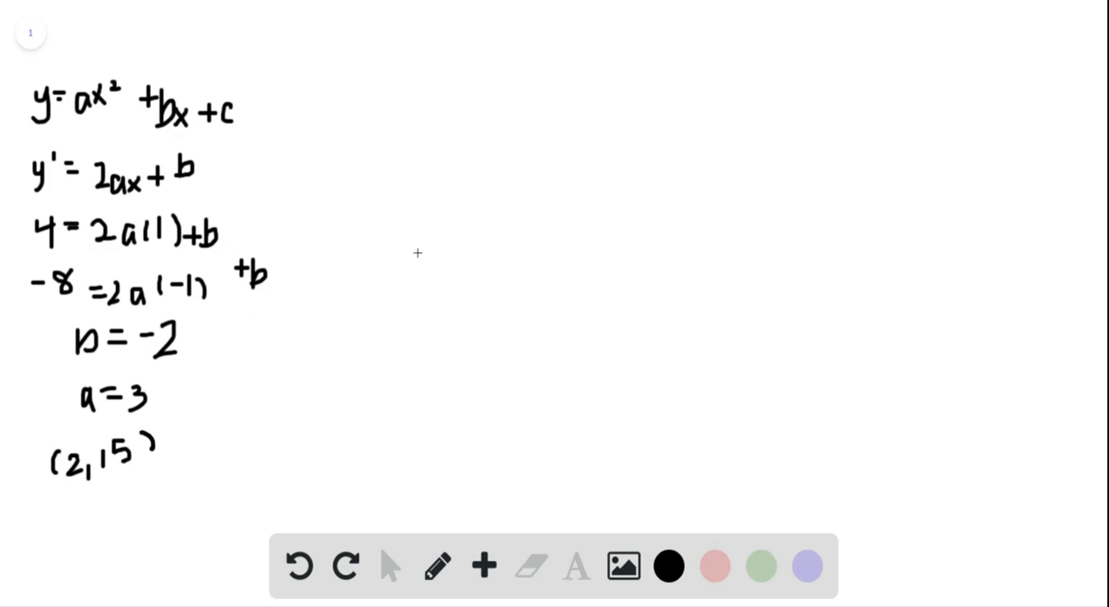
pyautogui.moveTo(332, 89)
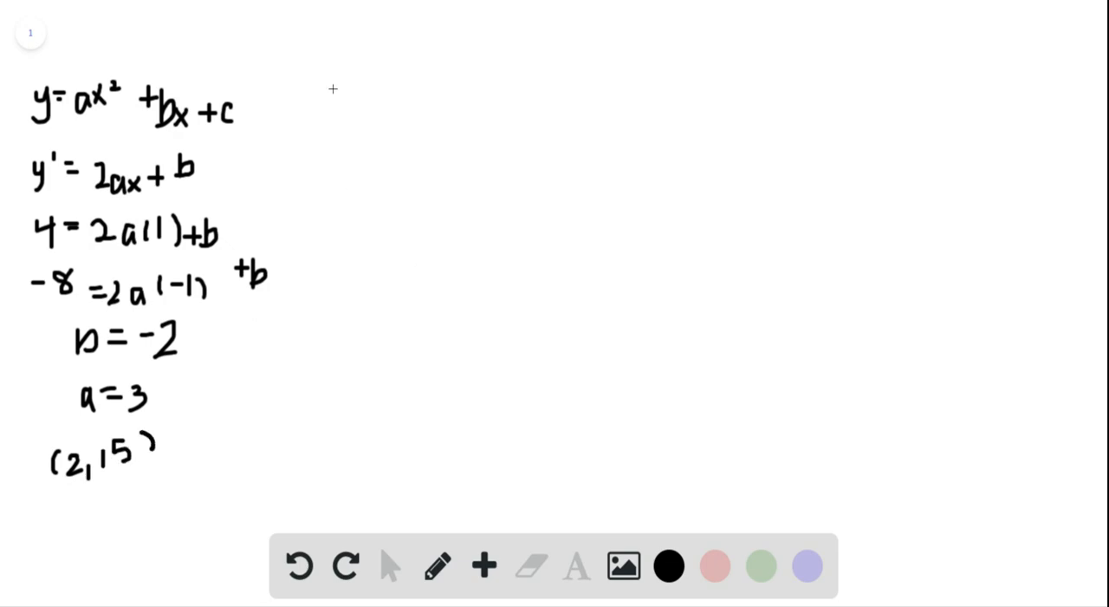
# Step: Write 15 = a(2)² + b(2) + c, substitute into 15 = 4(3) + 2(-2) + c, start c =
pyautogui.write('15')
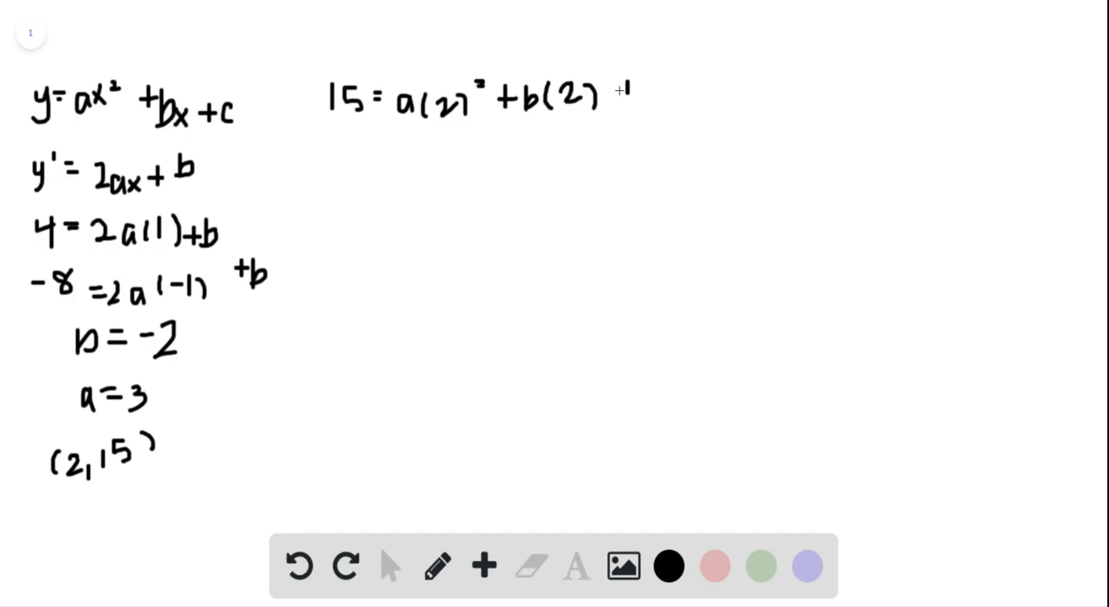
pyautogui.write('c')
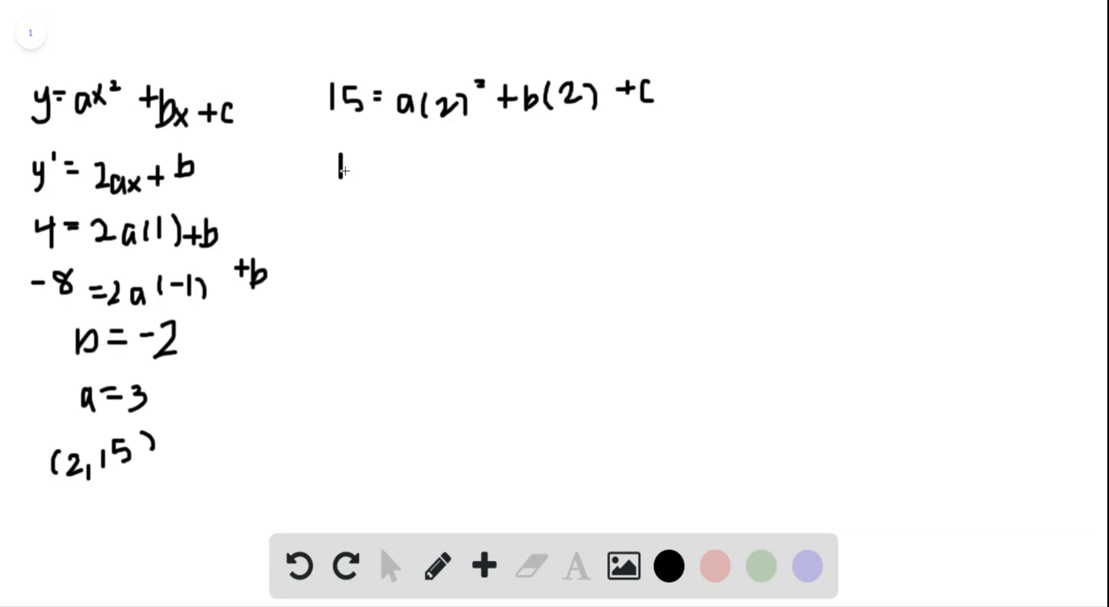
pyautogui.write('15=')
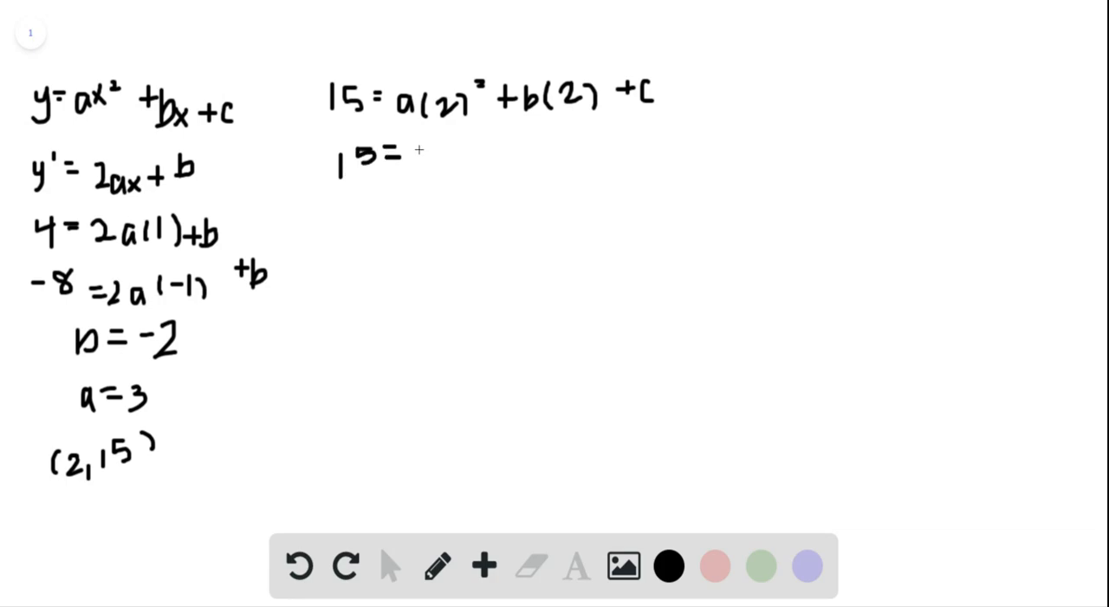
pyautogui.moveTo(416, 156); pyautogui.dragTo(459, 160)
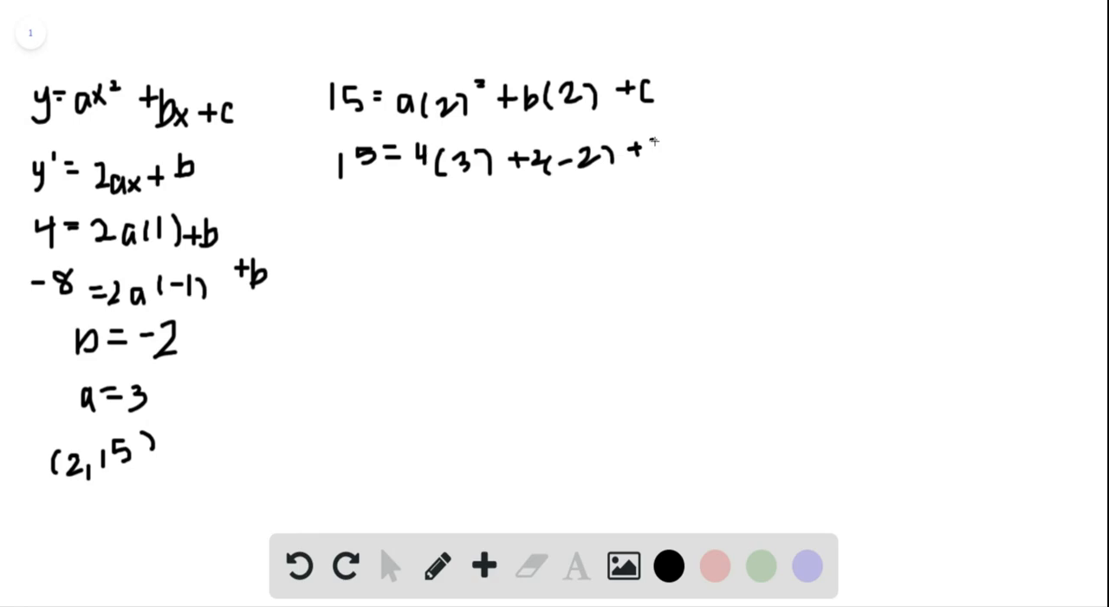
pyautogui.write('C=')
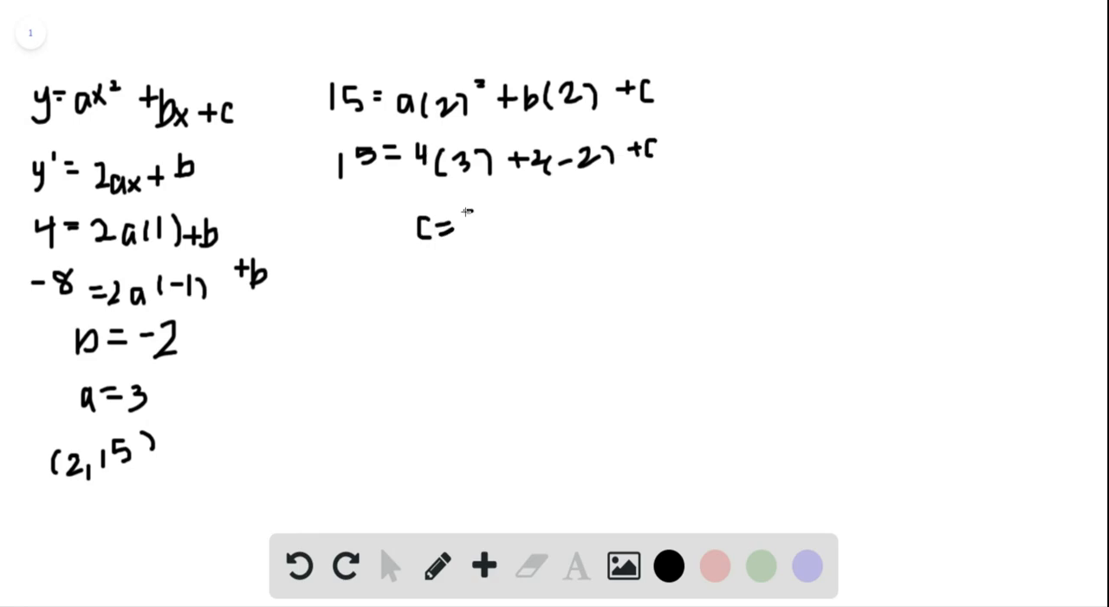